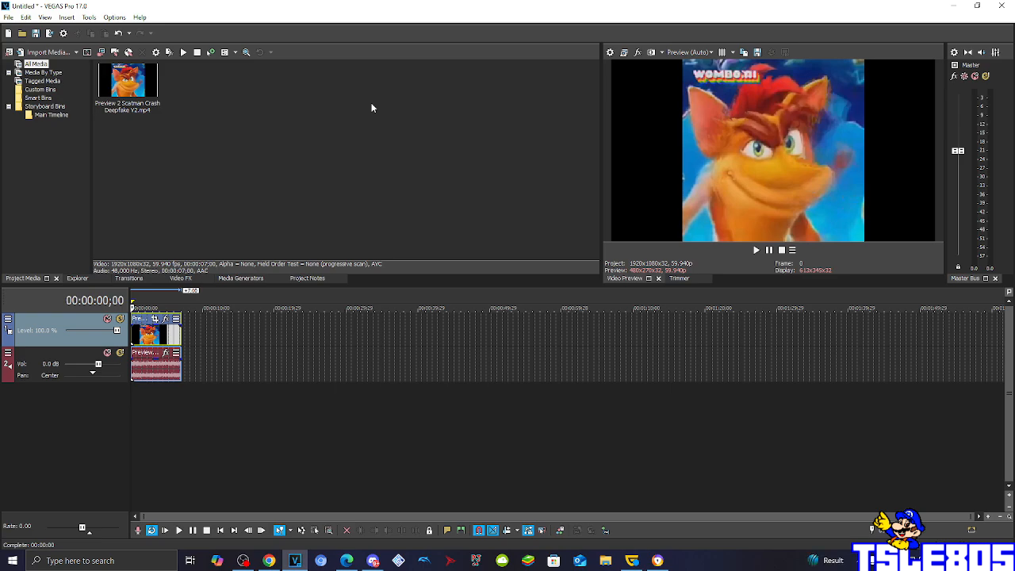
# Step: Apply an HSL Adjust preset from Video FX to the Crash clip
pyautogui.click(126, 109)
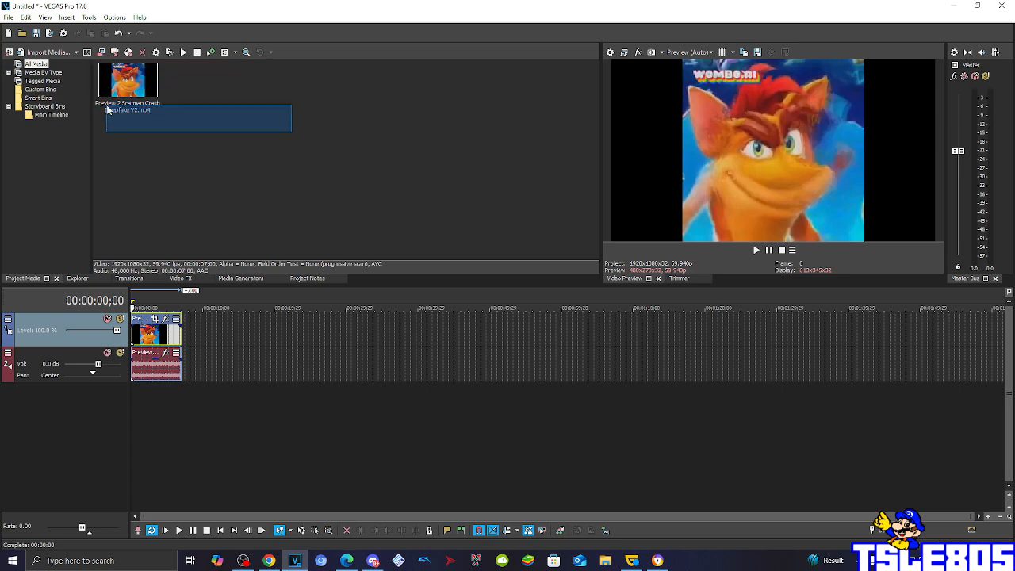
pyautogui.click(139, 149)
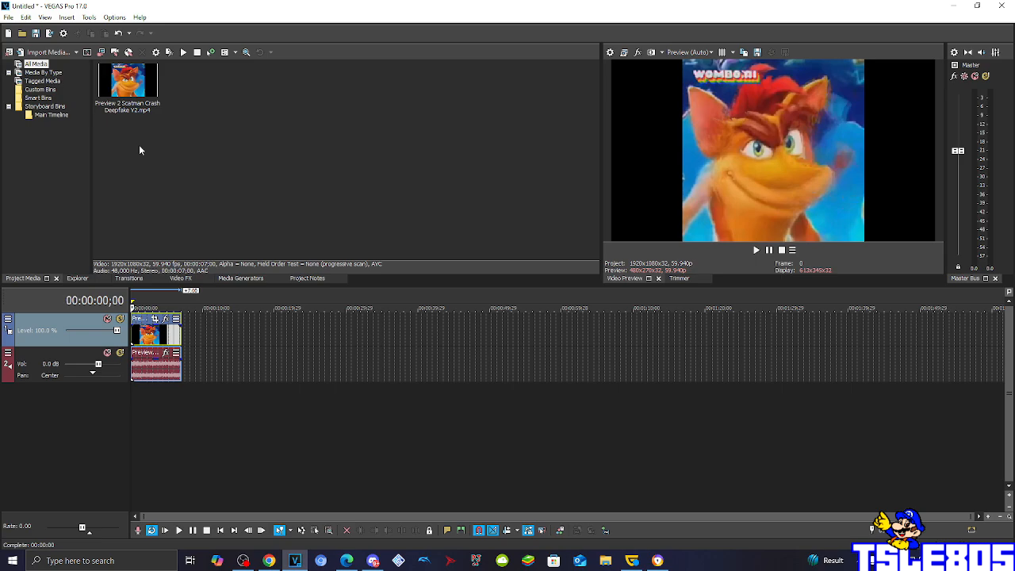
pyautogui.moveTo(143, 189)
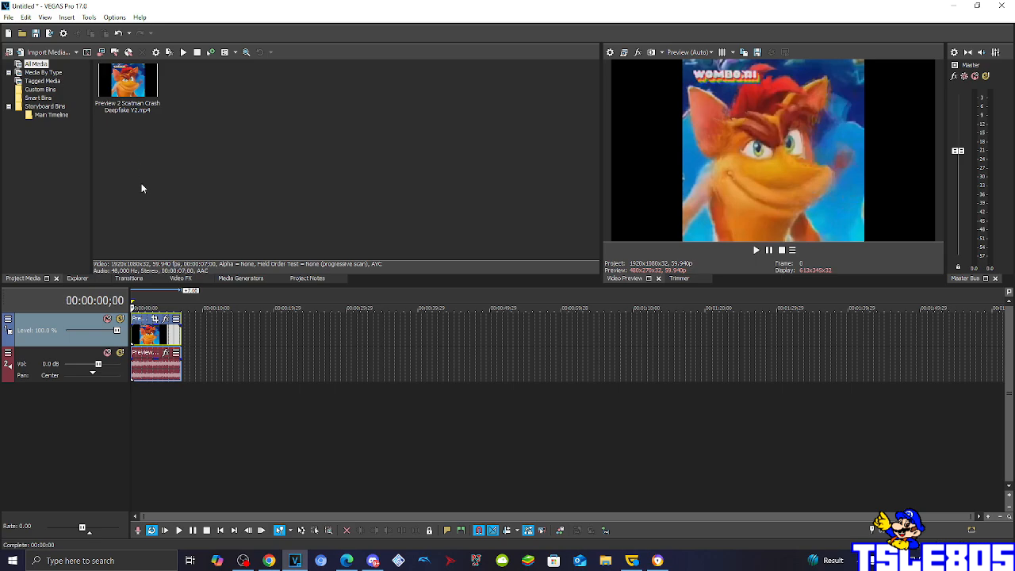
pyautogui.click(181, 277)
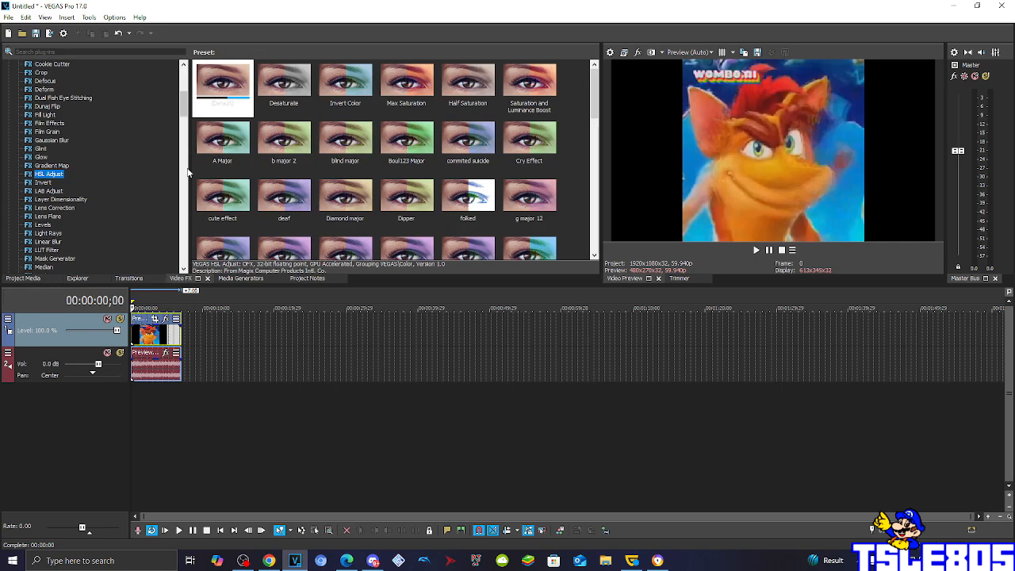
pyautogui.scroll(-3)
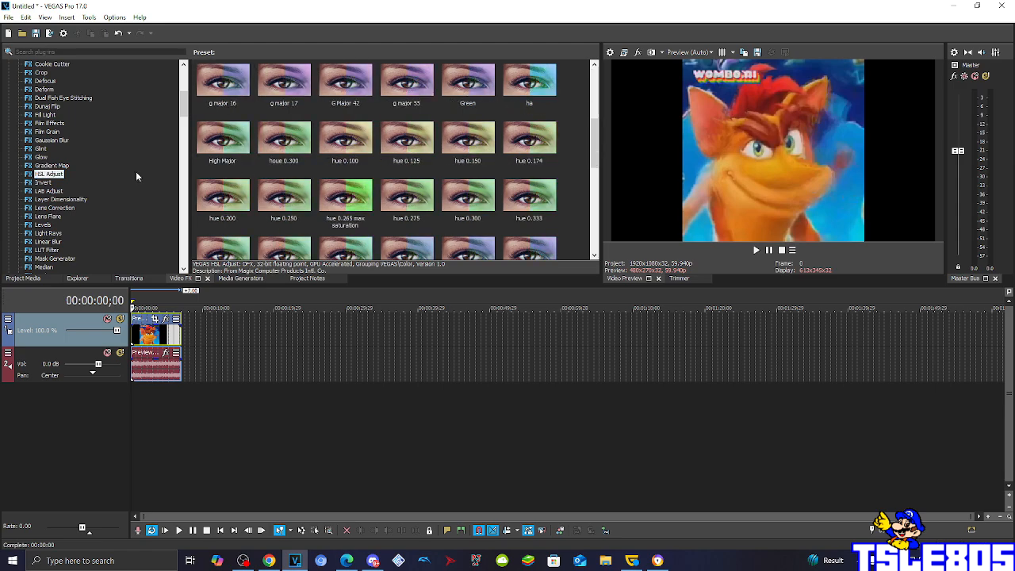
pyautogui.click(45, 182)
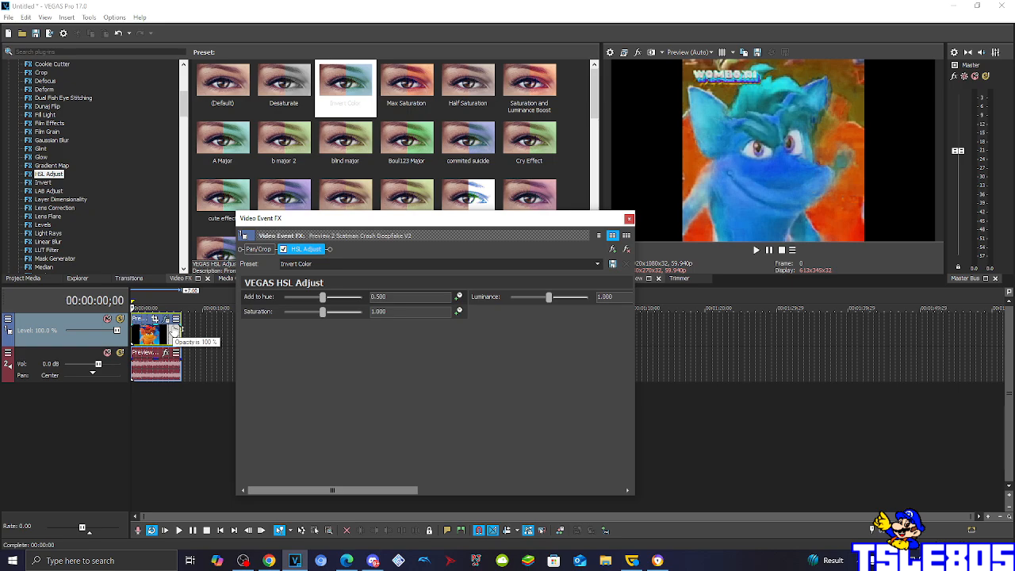
pyautogui.moveTo(466, 252)
pyautogui.write('0.5')
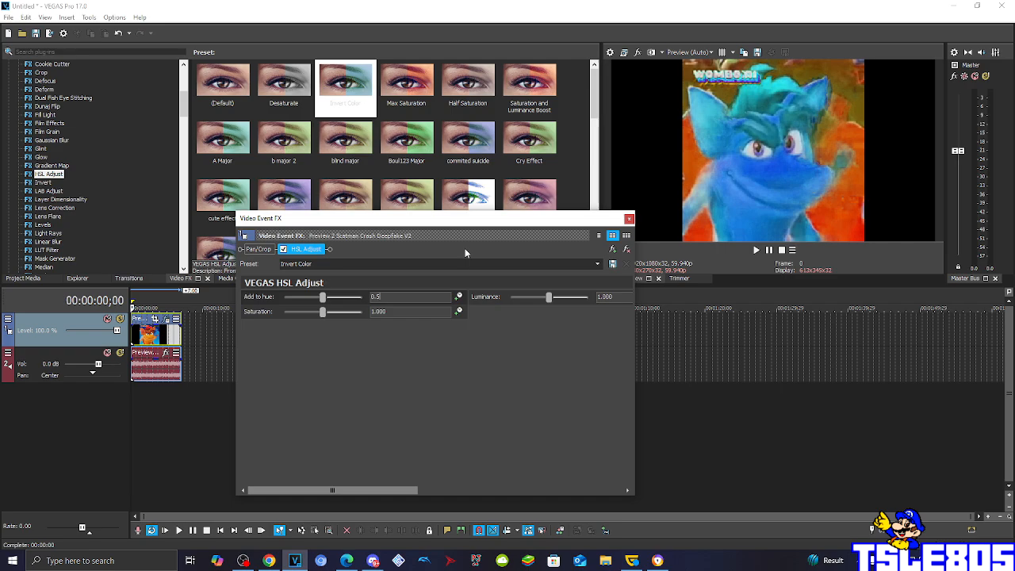
# Step: Set Add to hue to 0.555 so the orange fur turns blue
pyautogui.moveTo(322, 297); pyautogui.dragTo(324, 297)
pyautogui.write('h')
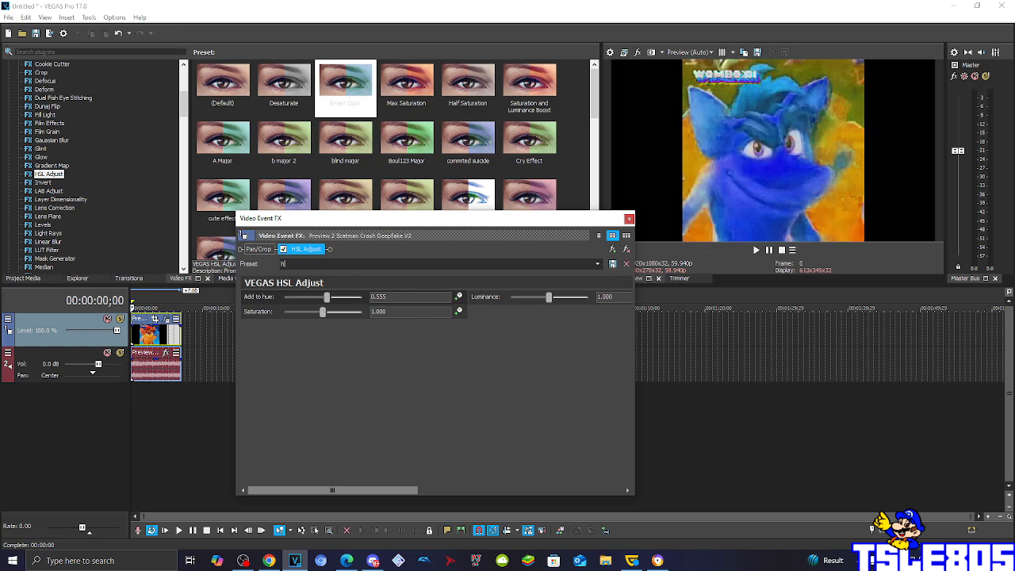
pyautogui.write('ue 0.555')
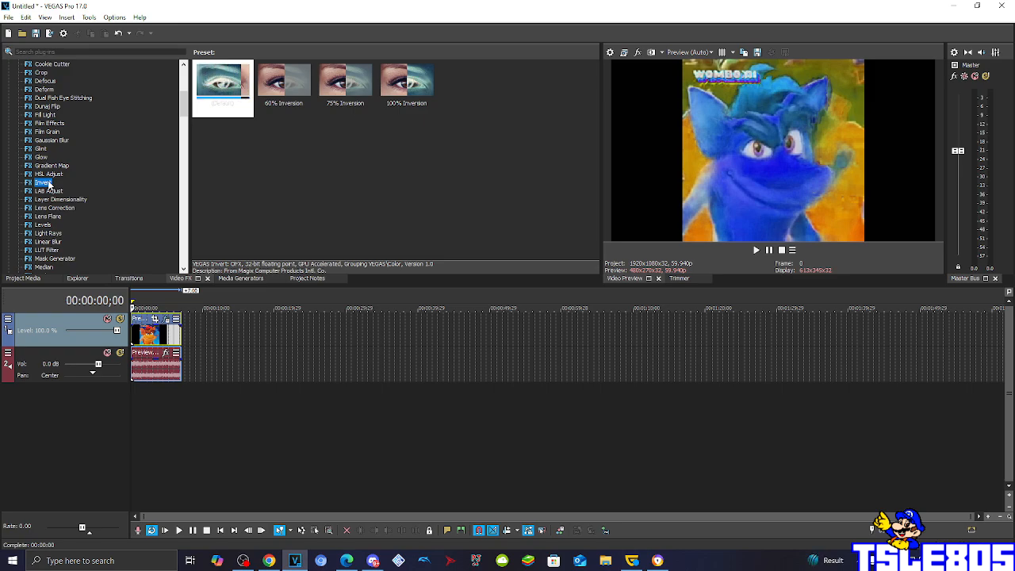
# Step: Apply the Invert video FX at blend 1.000 and close the Video Event FX window
pyautogui.click(222, 79)
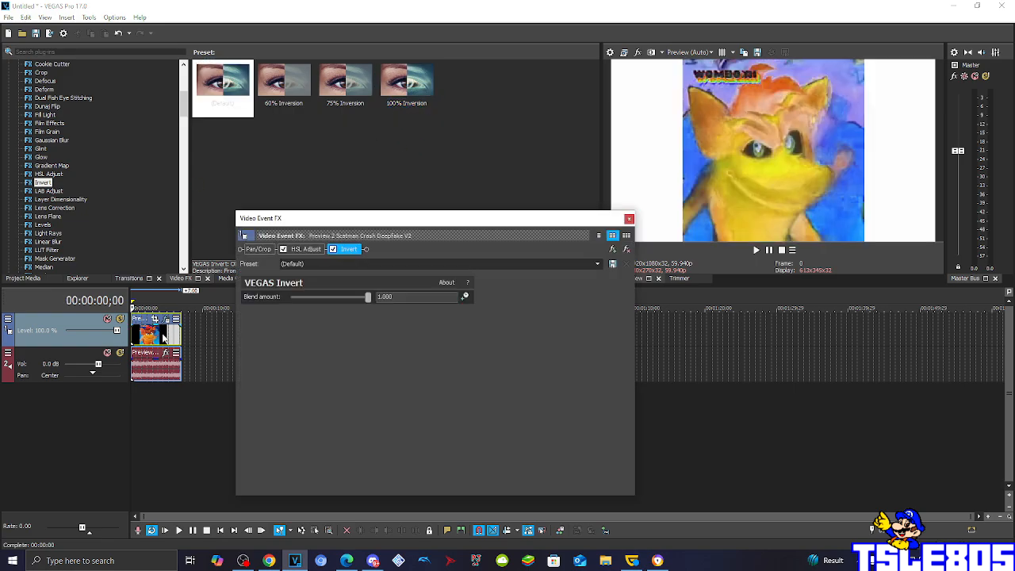
pyautogui.click(628, 219)
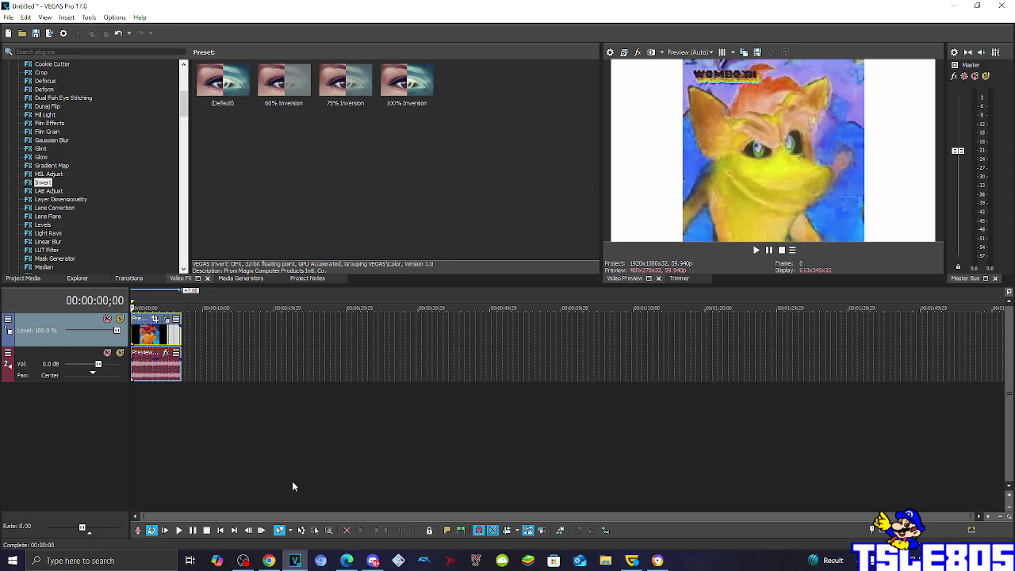
pyautogui.moveTo(289, 484)
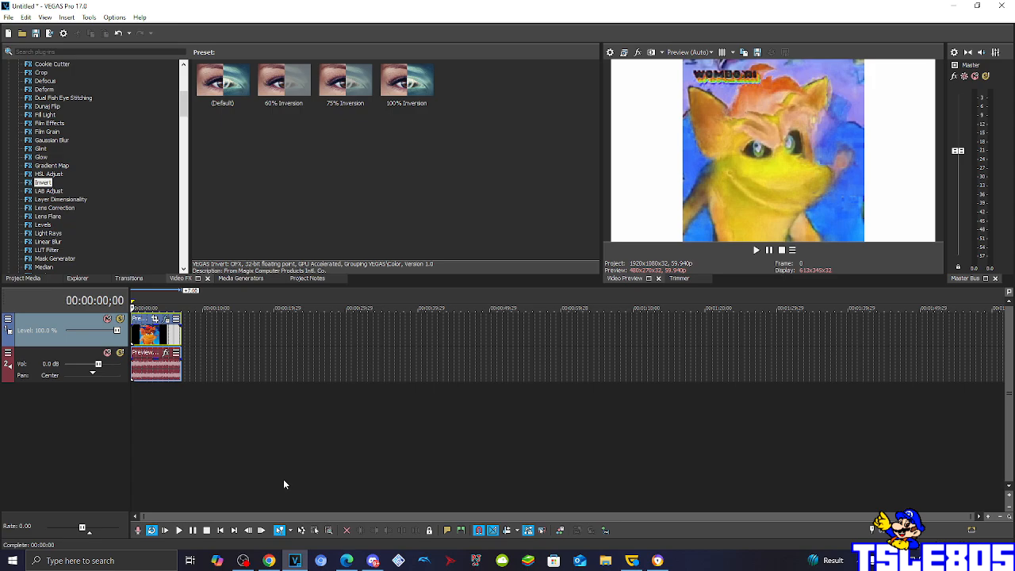
pyautogui.moveTo(151, 358)
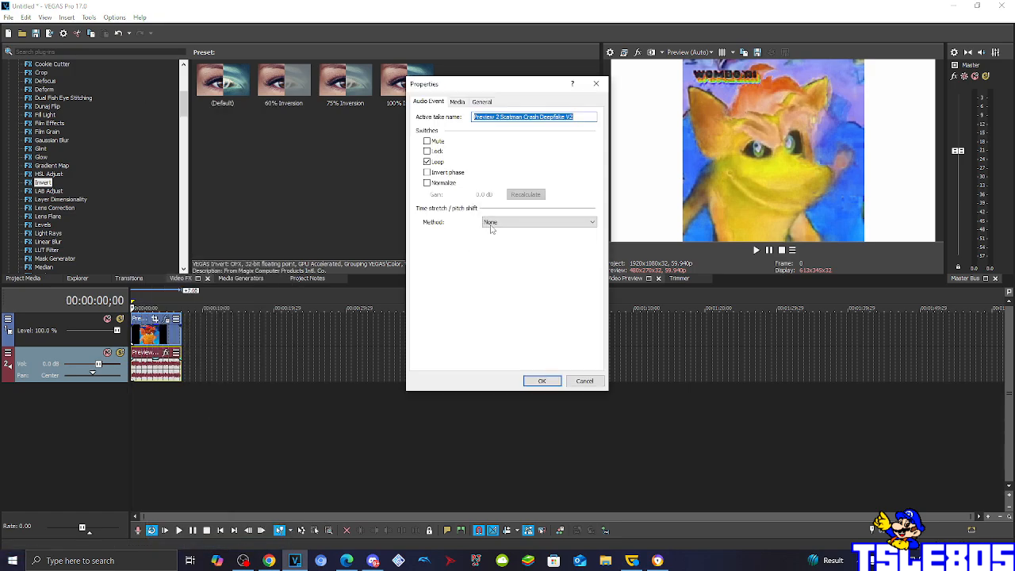
# Step: Set the audio event's pitch-shift Method to elastique with Pro stretch attributes and confirm
pyautogui.click(539, 221)
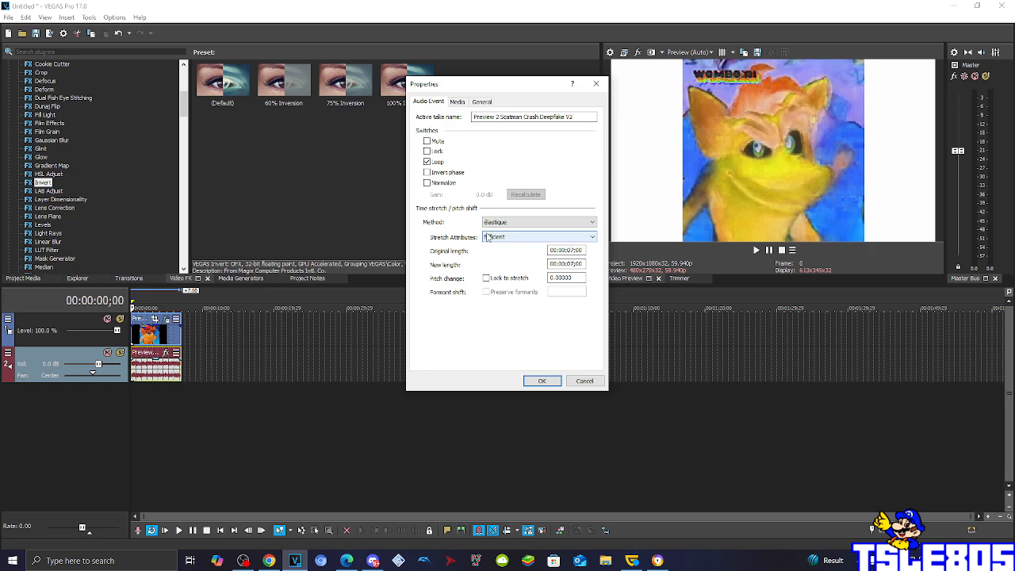
pyautogui.click(590, 238)
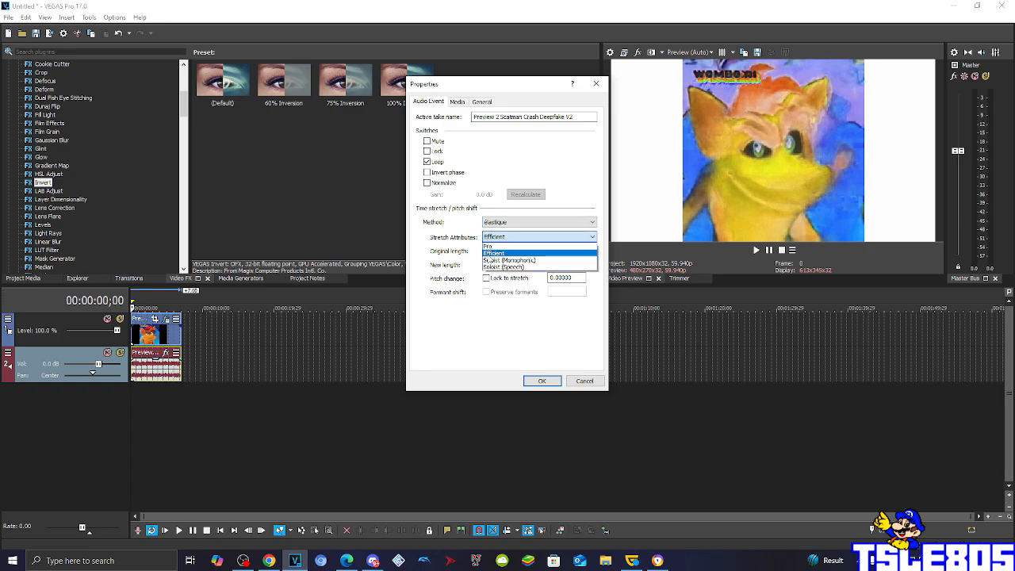
pyautogui.click(488, 244)
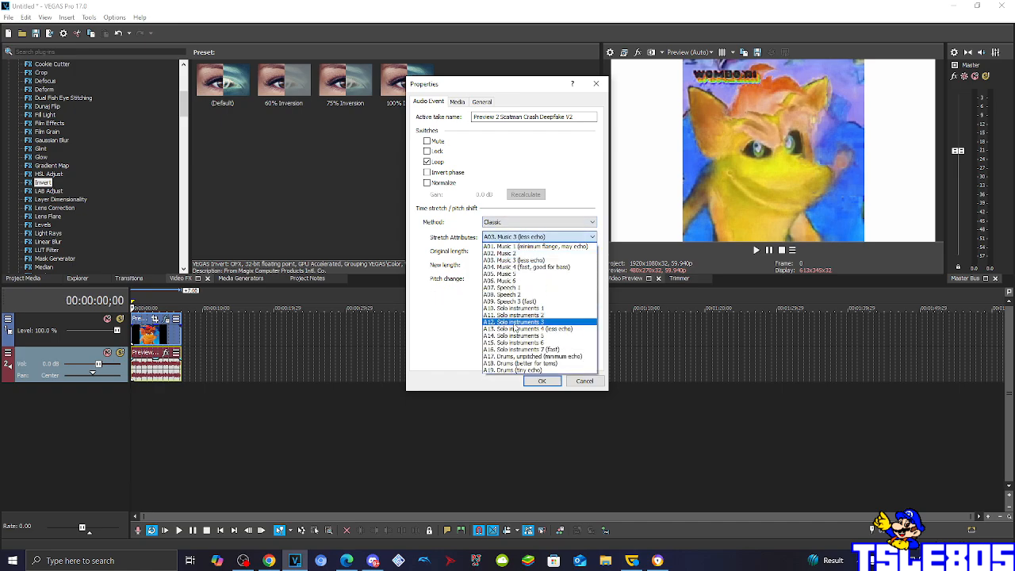
pyautogui.click(533, 355)
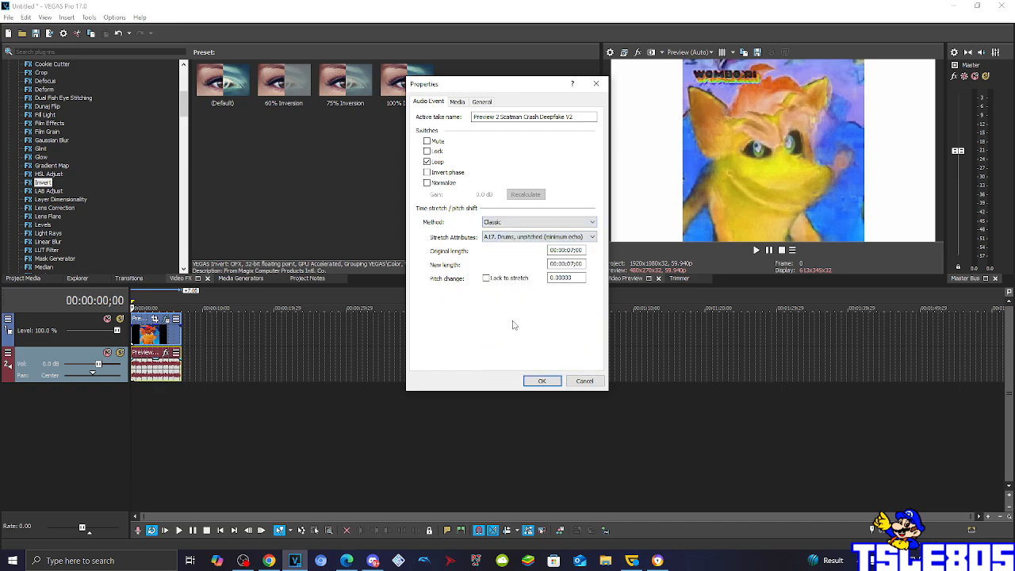
pyautogui.click(539, 222)
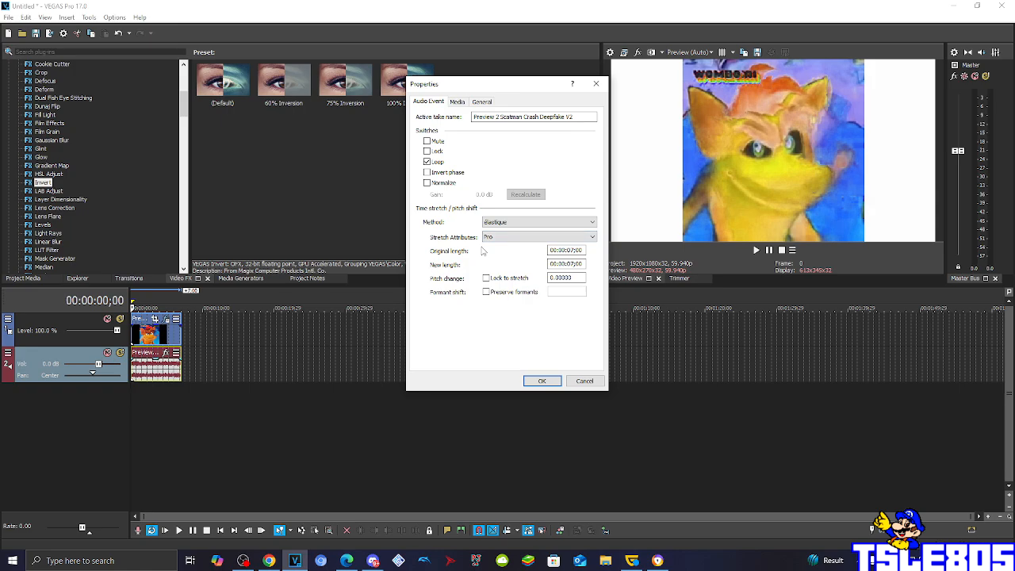
pyautogui.click(542, 380)
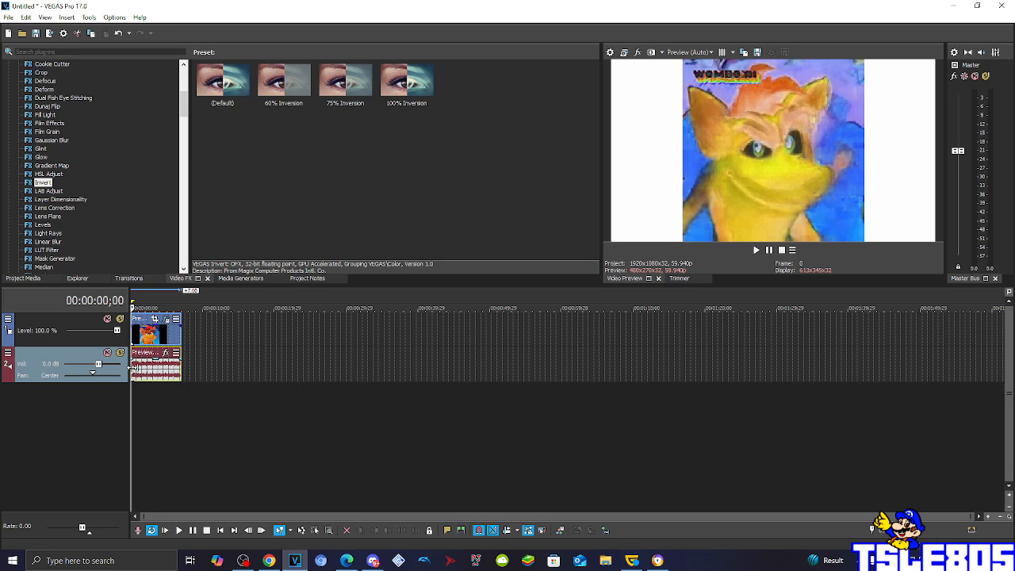
# Step: Play the clip from the timeline start to preview the inverted picture and audio
pyautogui.click(308, 279)
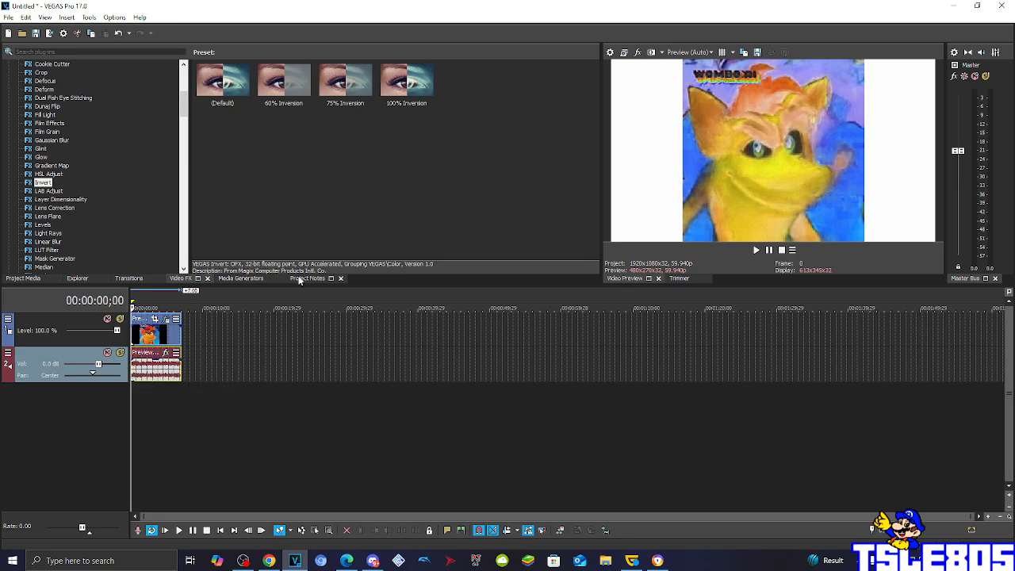
pyautogui.moveTo(300, 291)
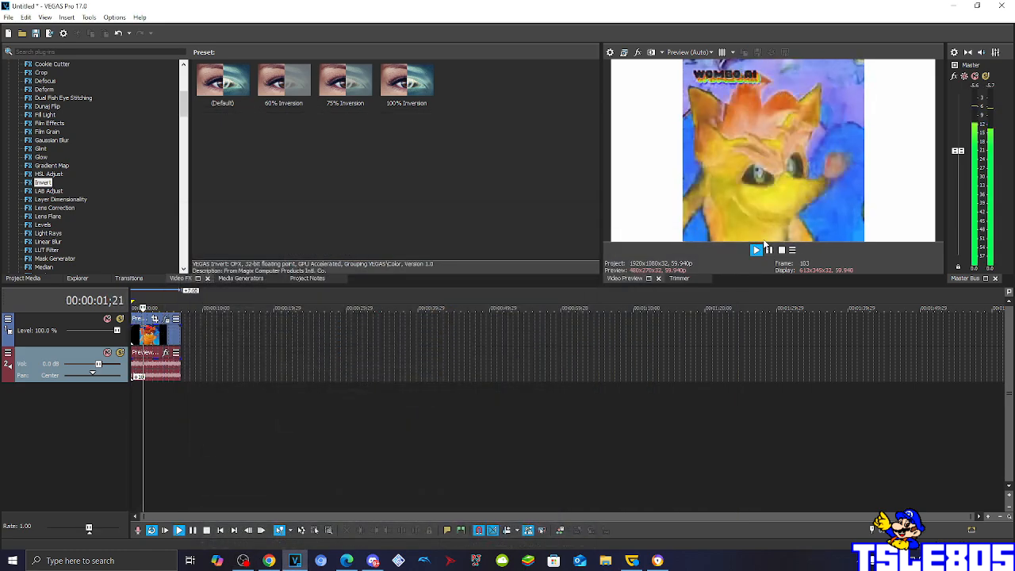
pyautogui.click(754, 251)
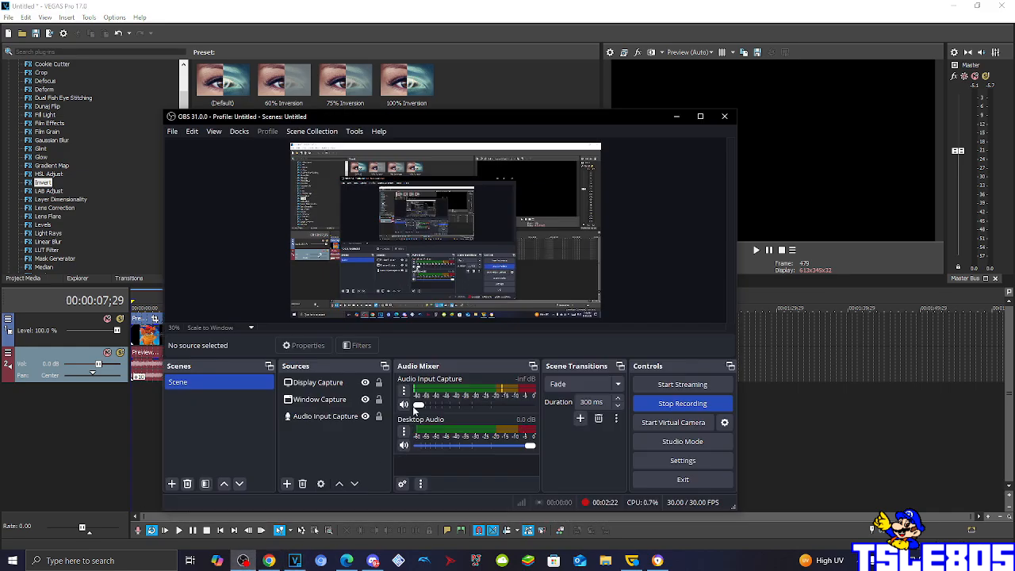
# Step: Bring the OBS Studio recorder window up over the VEGAS timeline
pyautogui.moveTo(418, 405); pyautogui.dragTo(529, 404)
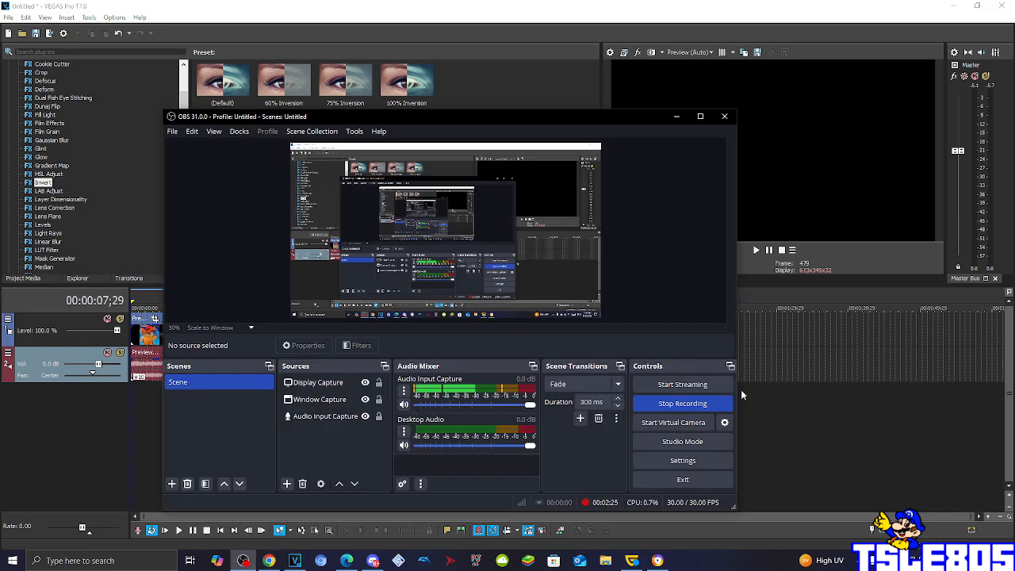